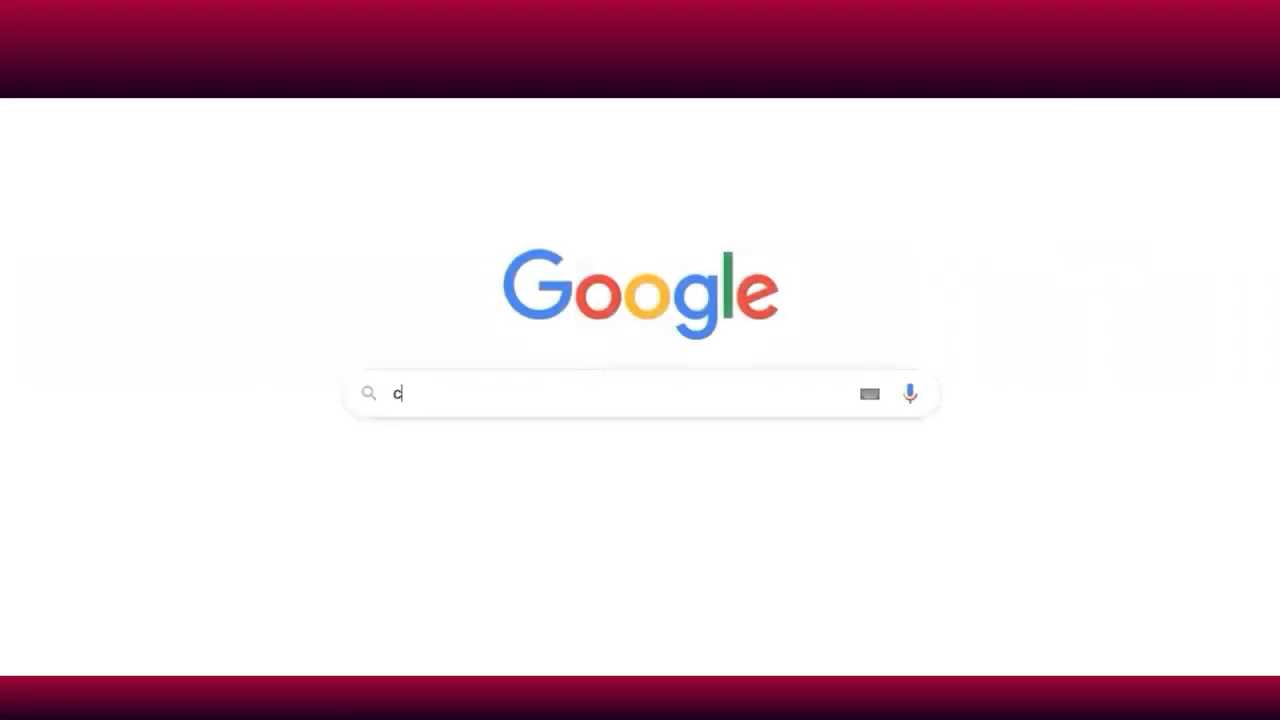
Search Google for 'coineal' and follow the official Coineal exchange result
{"action": "type", "text": "oineal"}
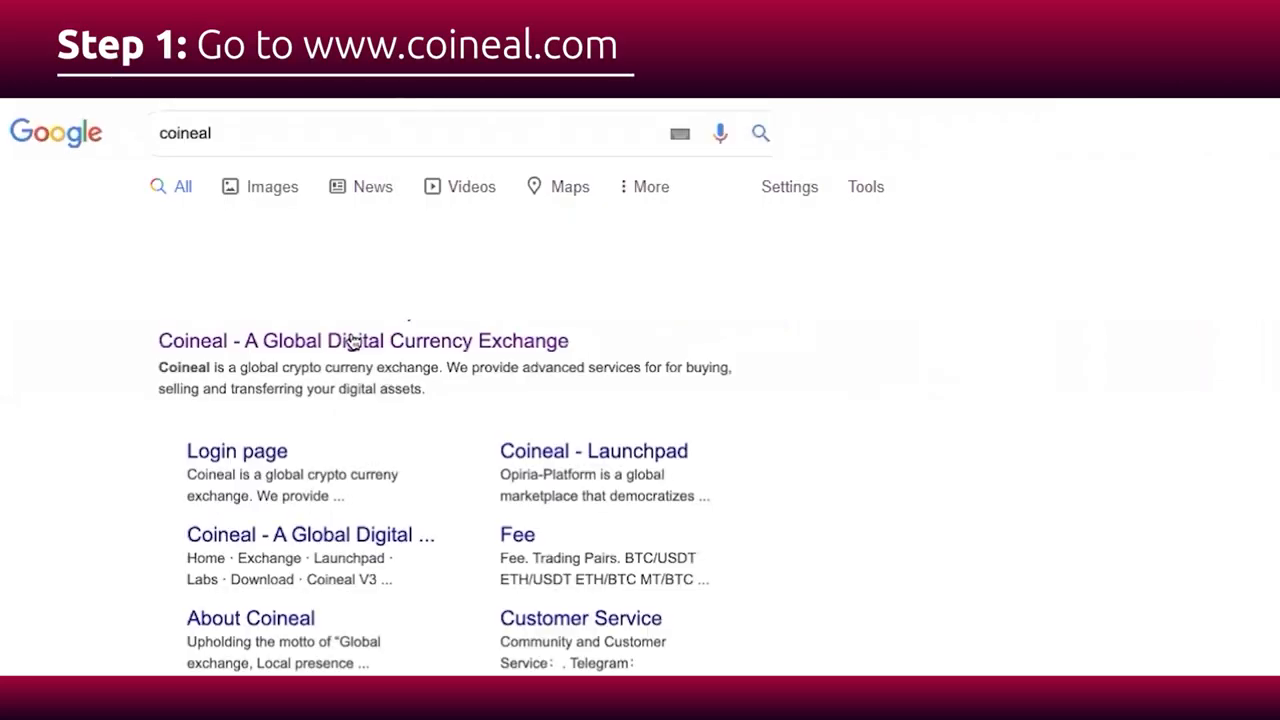
{"action": "left_click", "coordinate": [352, 340]}
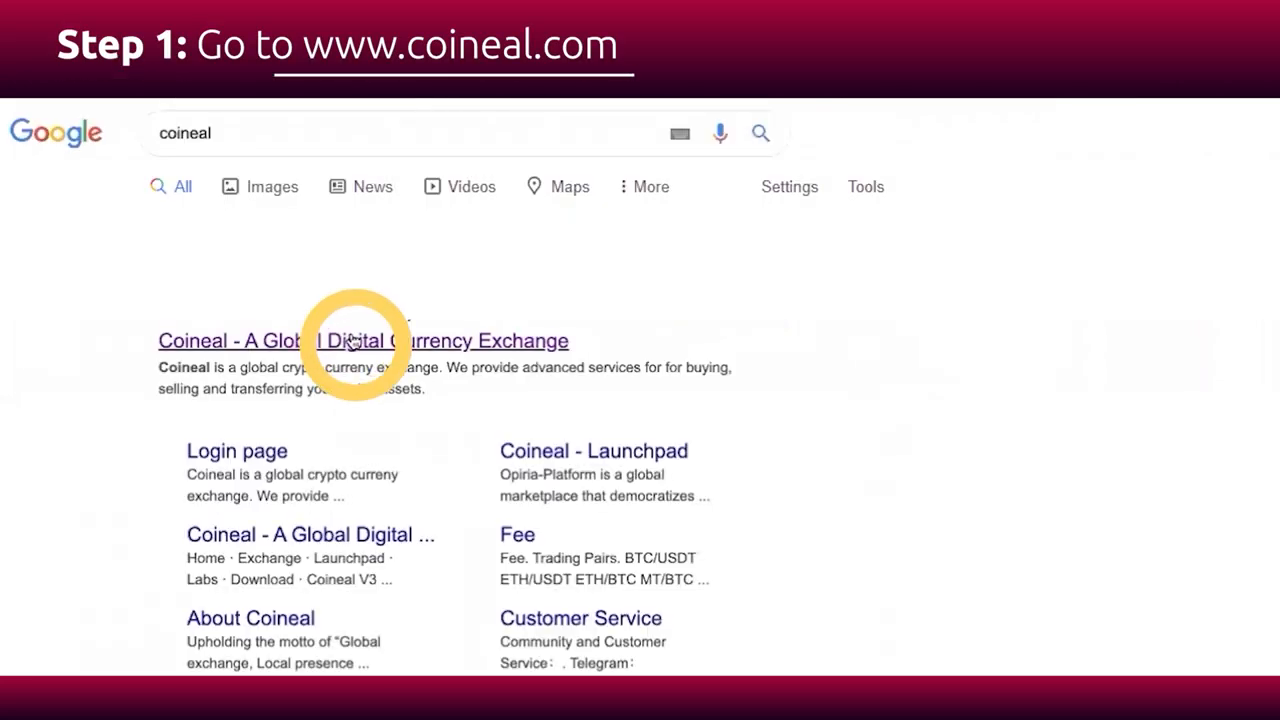
Register a Coineal account by email with an emailed verification code and password
{"action": "left_click", "coordinate": [364, 340]}
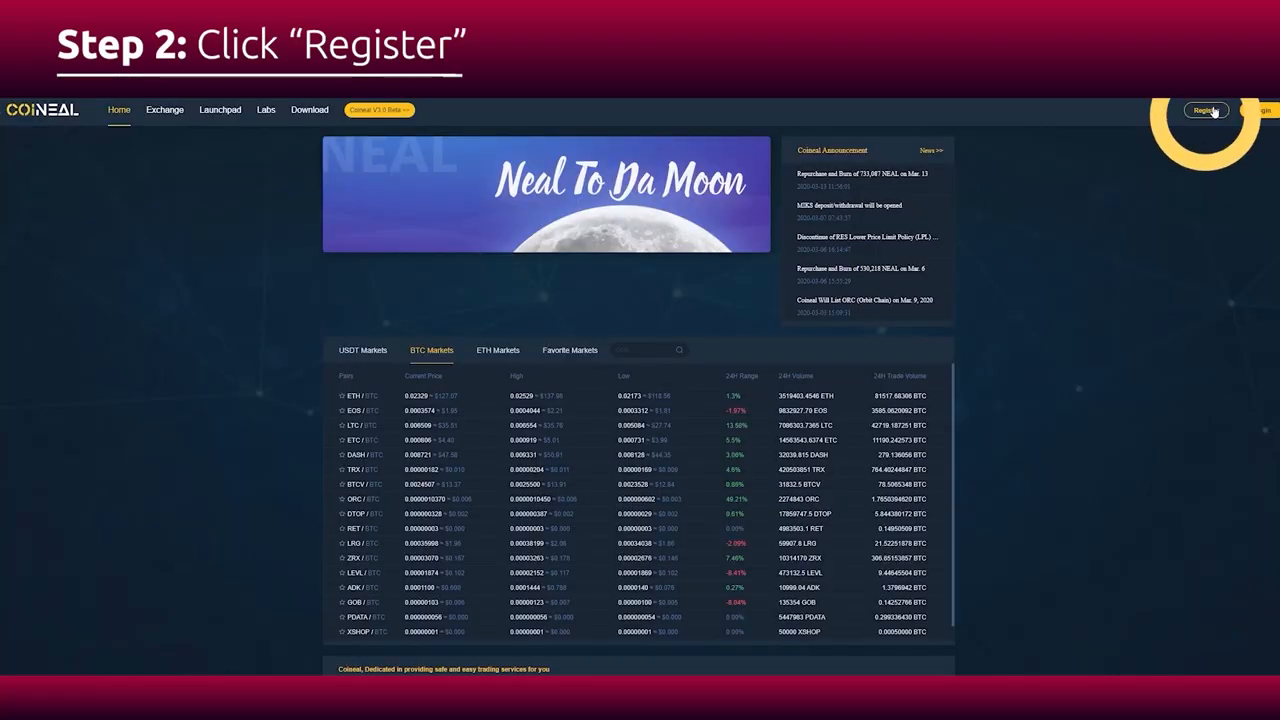
{"action": "left_click", "coordinate": [1208, 110]}
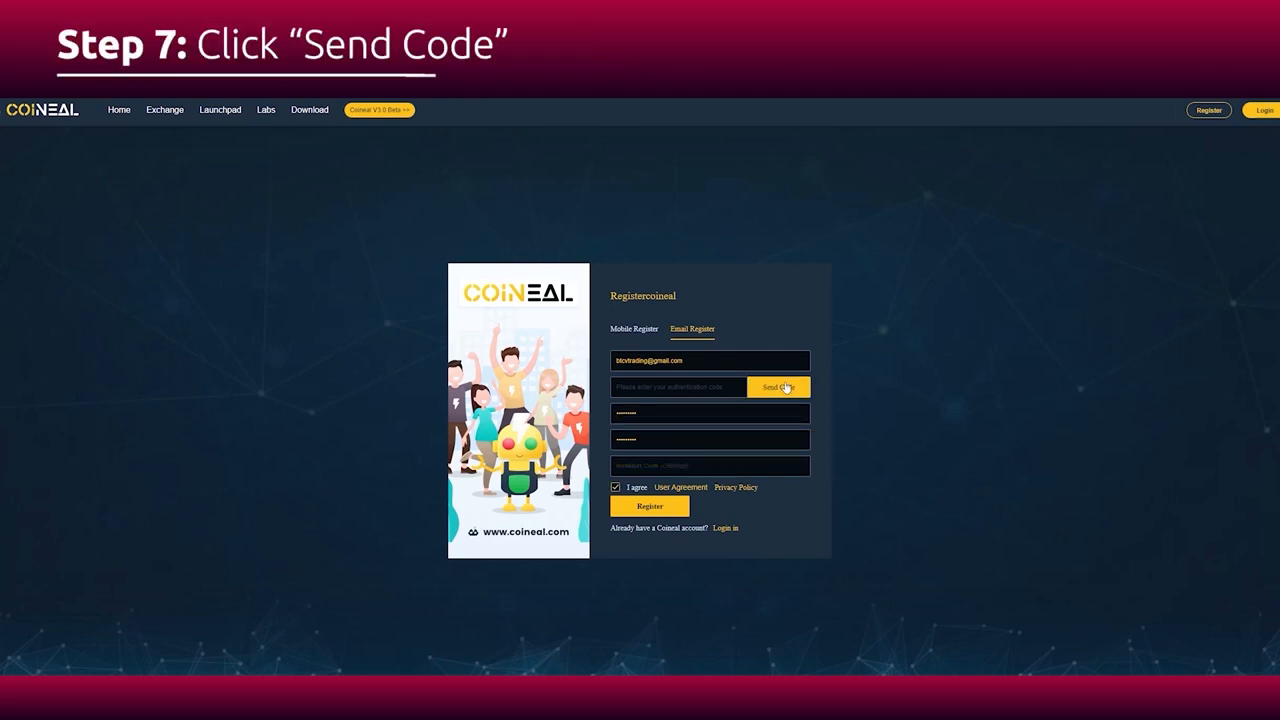
{"action": "left_click", "coordinate": [778, 388]}
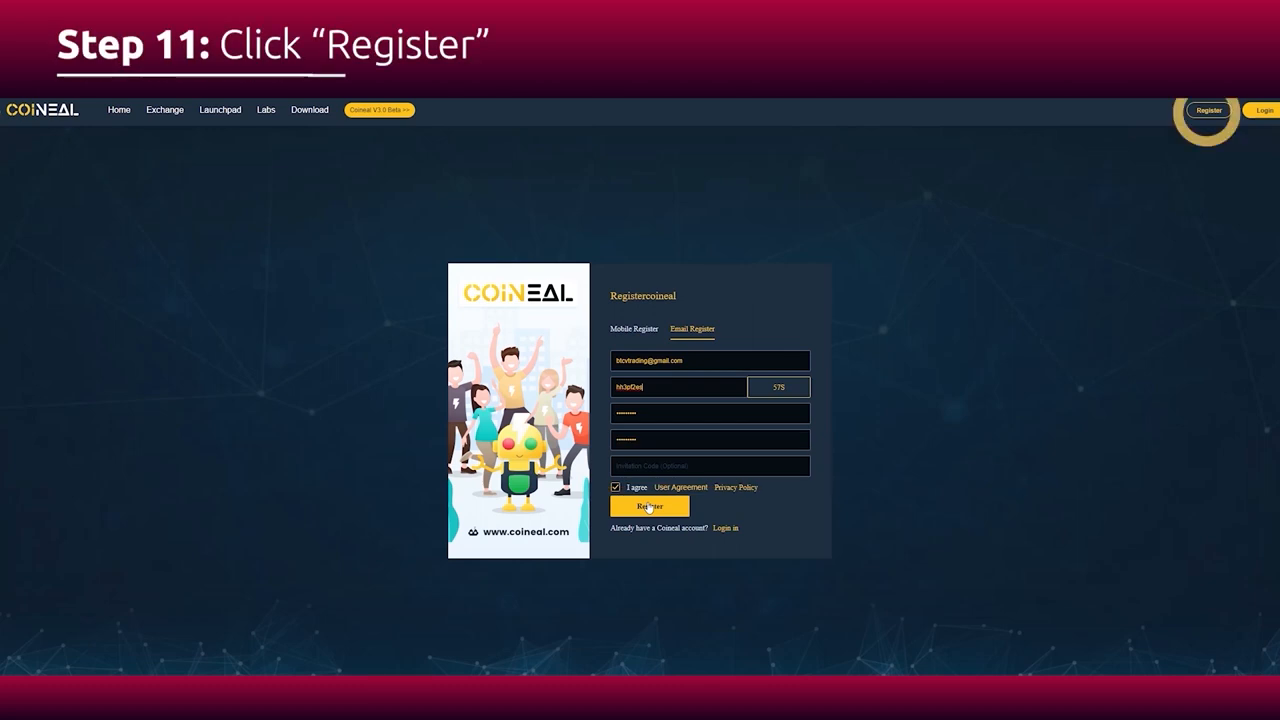
{"action": "left_click", "coordinate": [648, 506]}
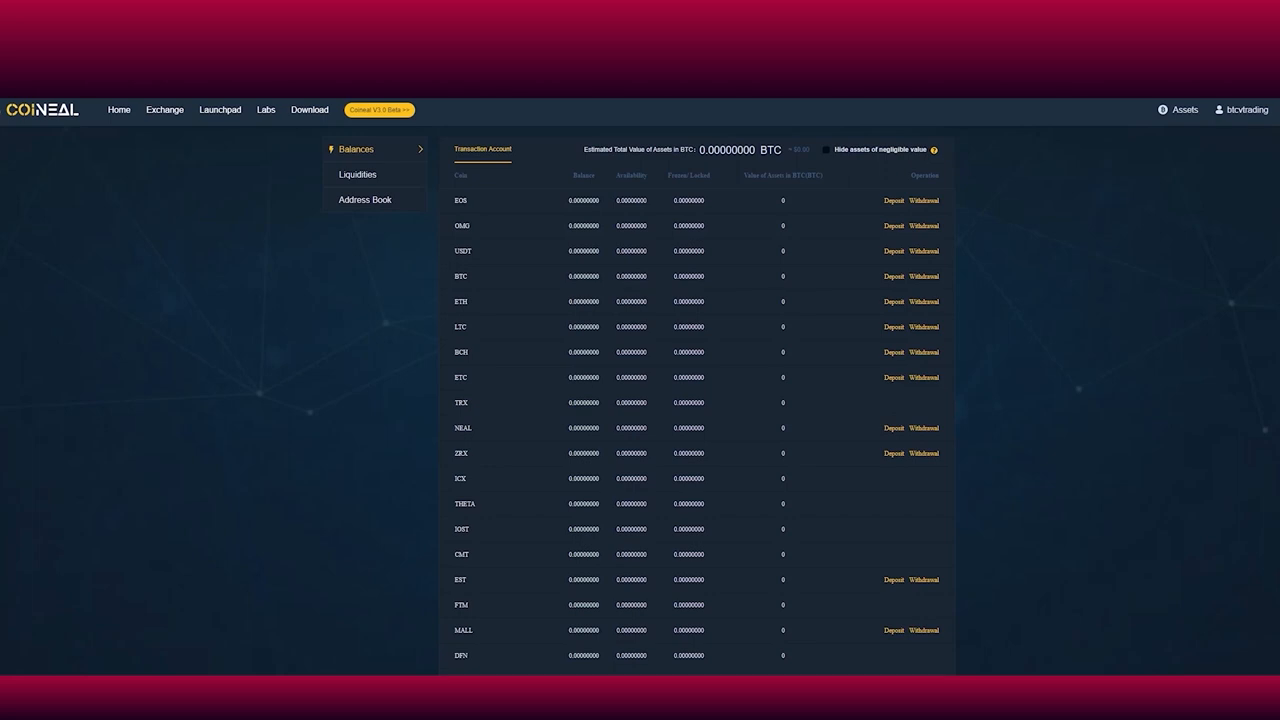
Go from Balances to the Account page via the username menu
{"action": "left_click", "coordinate": [1244, 110]}
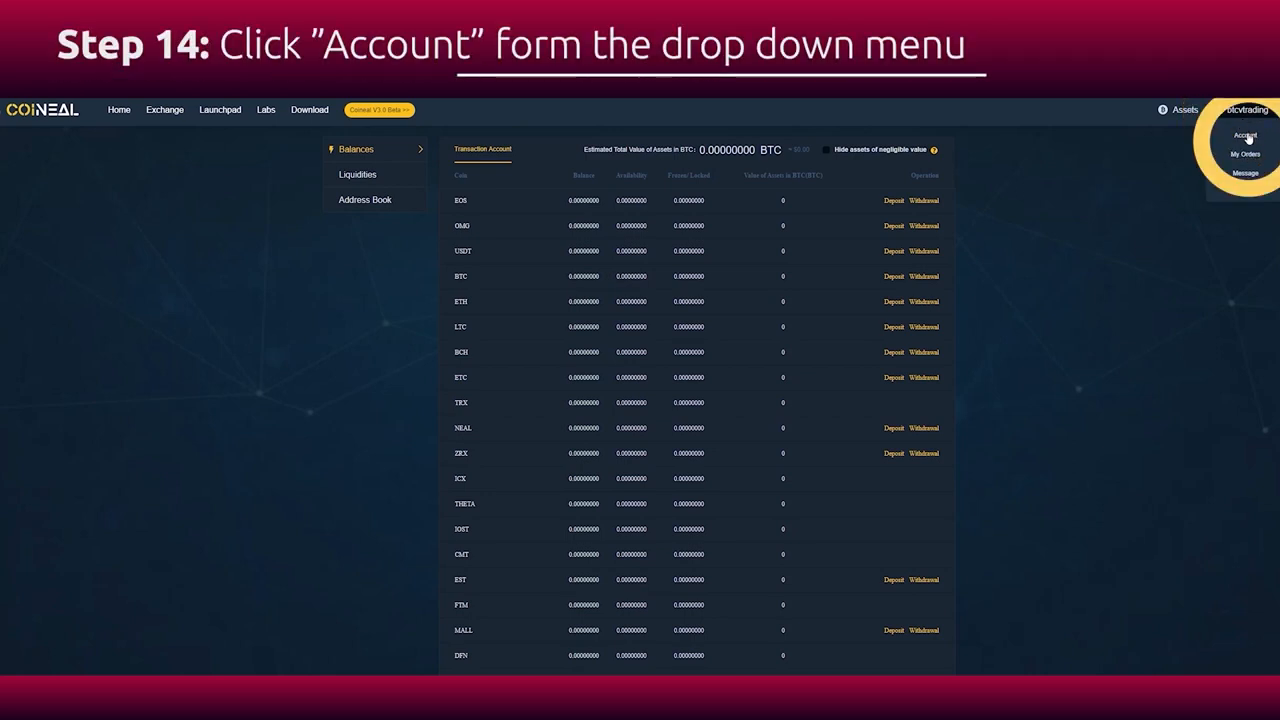
{"action": "left_click", "coordinate": [1244, 136]}
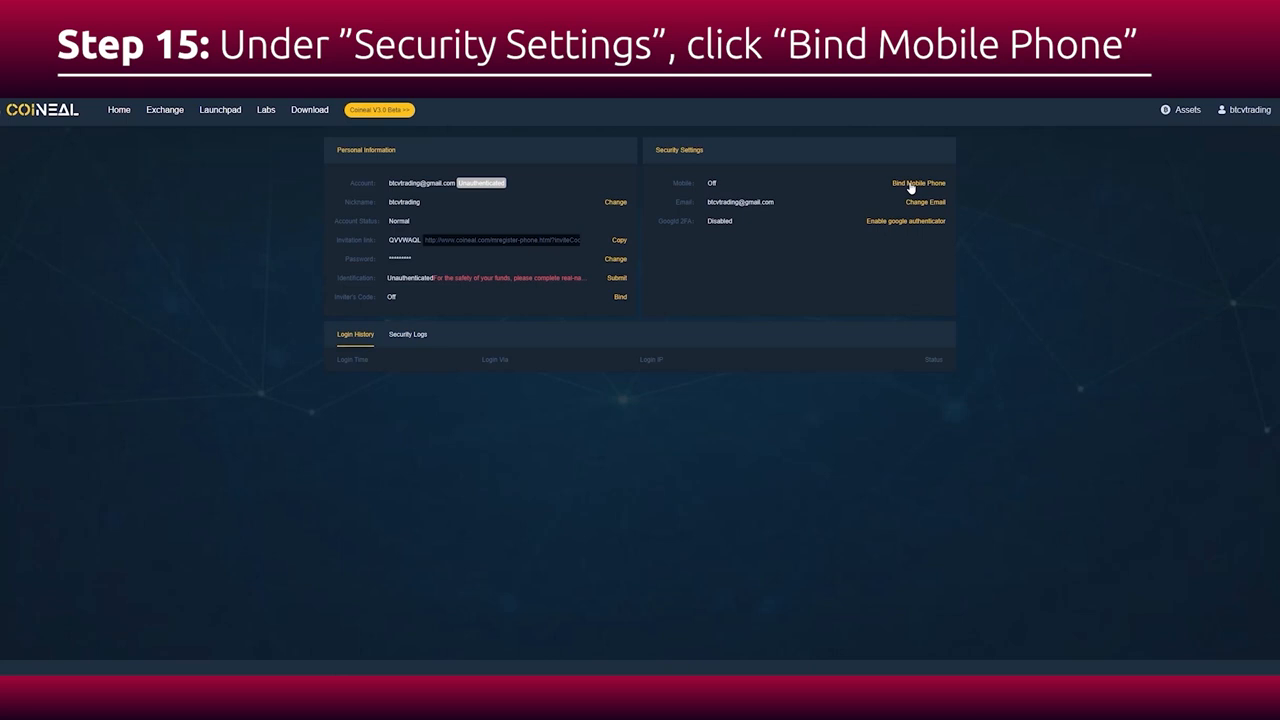
Start binding a mobile phone number with an SMS verification code
{"action": "left_click", "coordinate": [916, 184]}
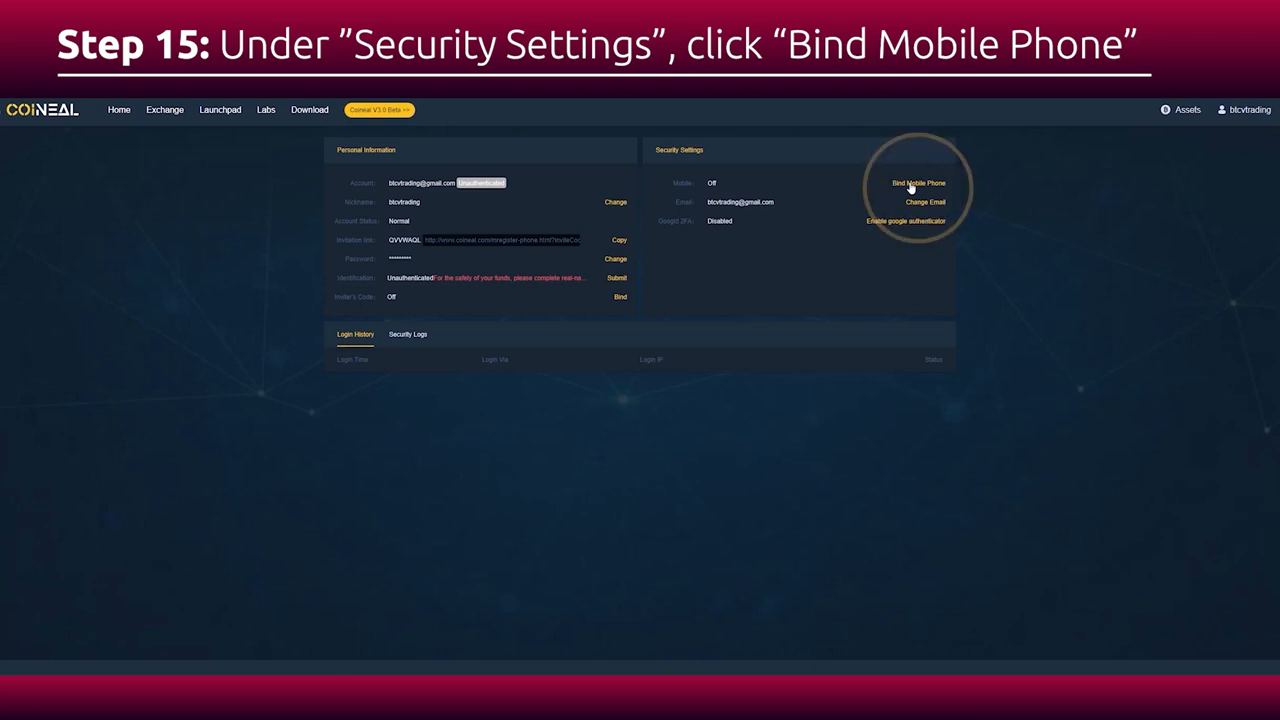
{"action": "left_click", "coordinate": [916, 184]}
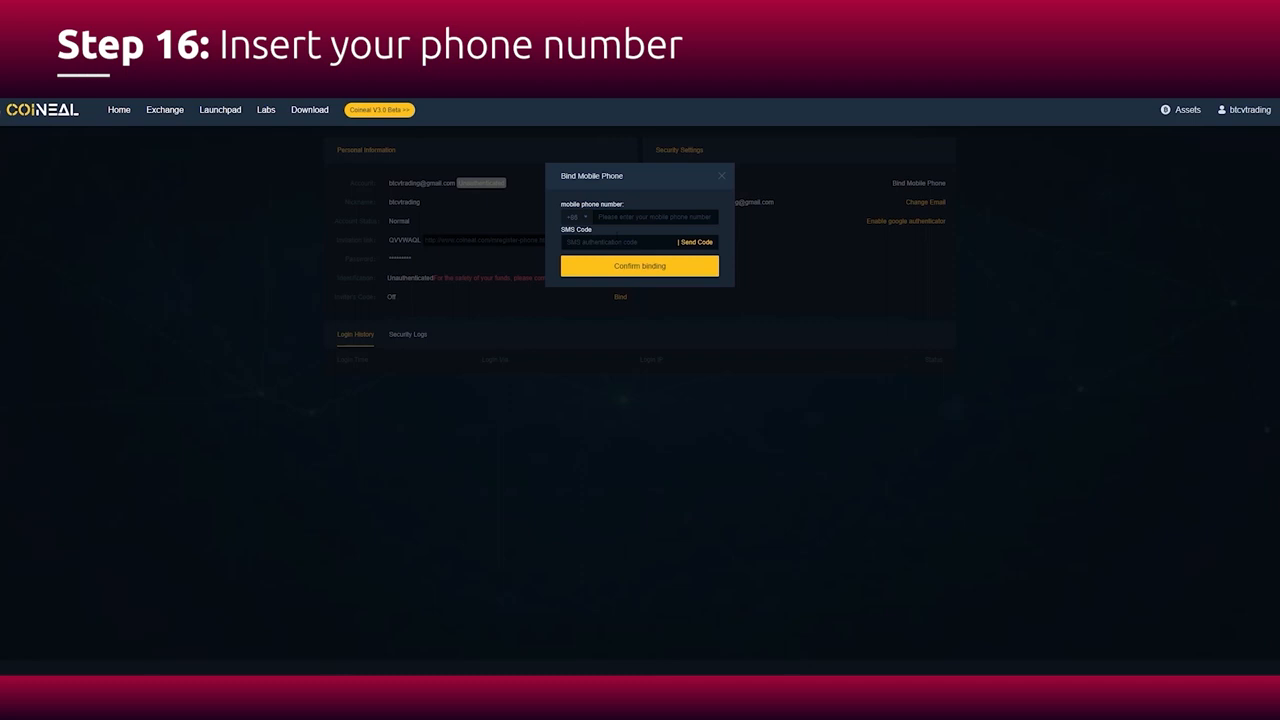
{"action": "left_click", "coordinate": [654, 216]}
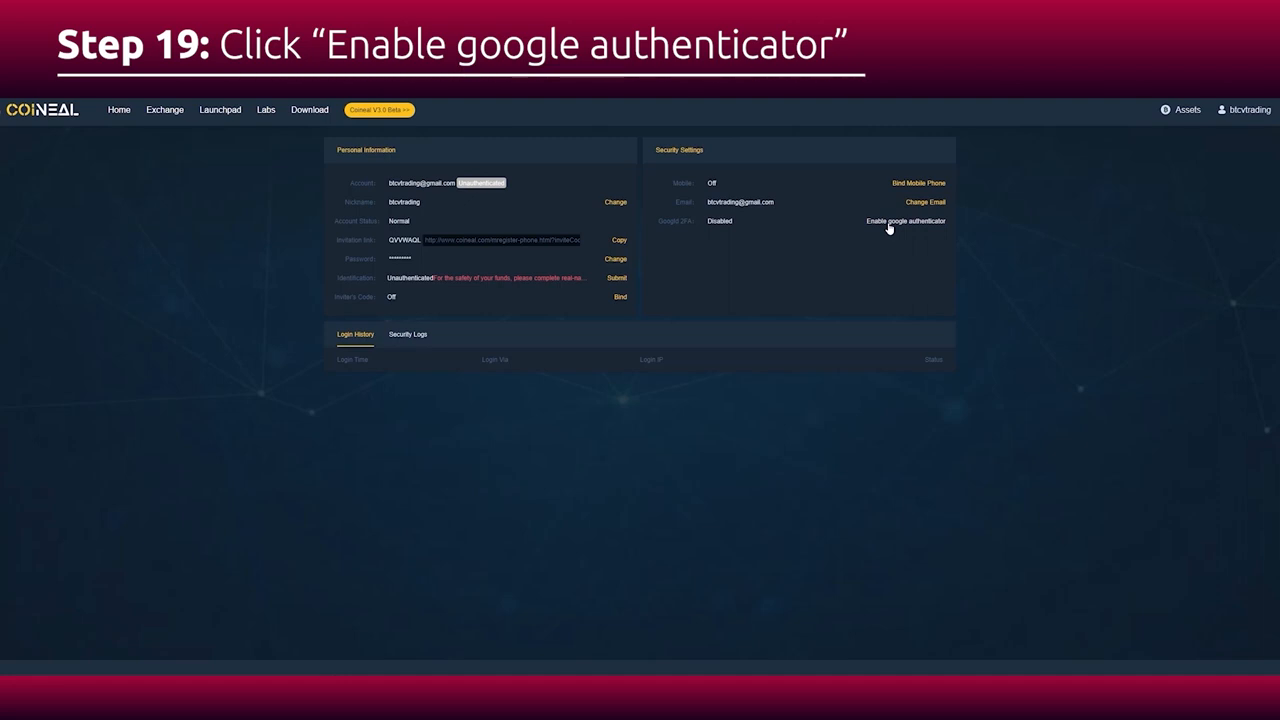
Enable Google Authenticator with the account password and the app's 2FA code
{"action": "left_click", "coordinate": [888, 220]}
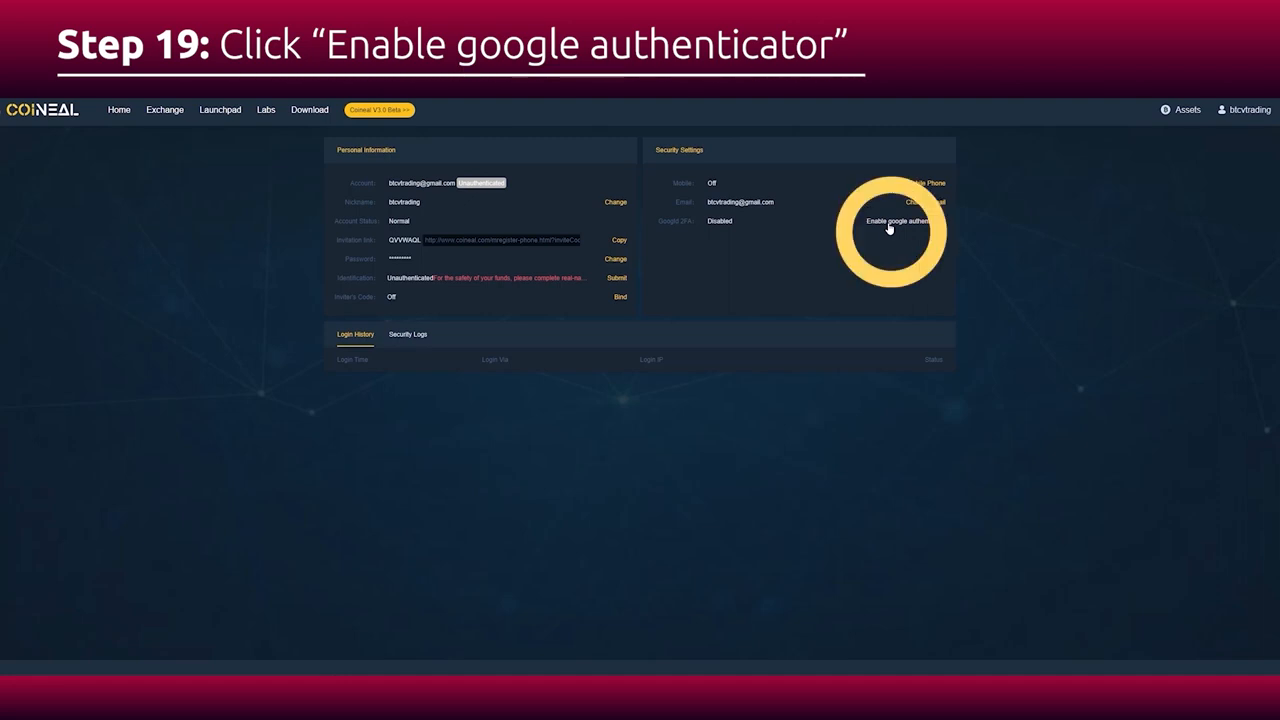
{"action": "left_click", "coordinate": [896, 220]}
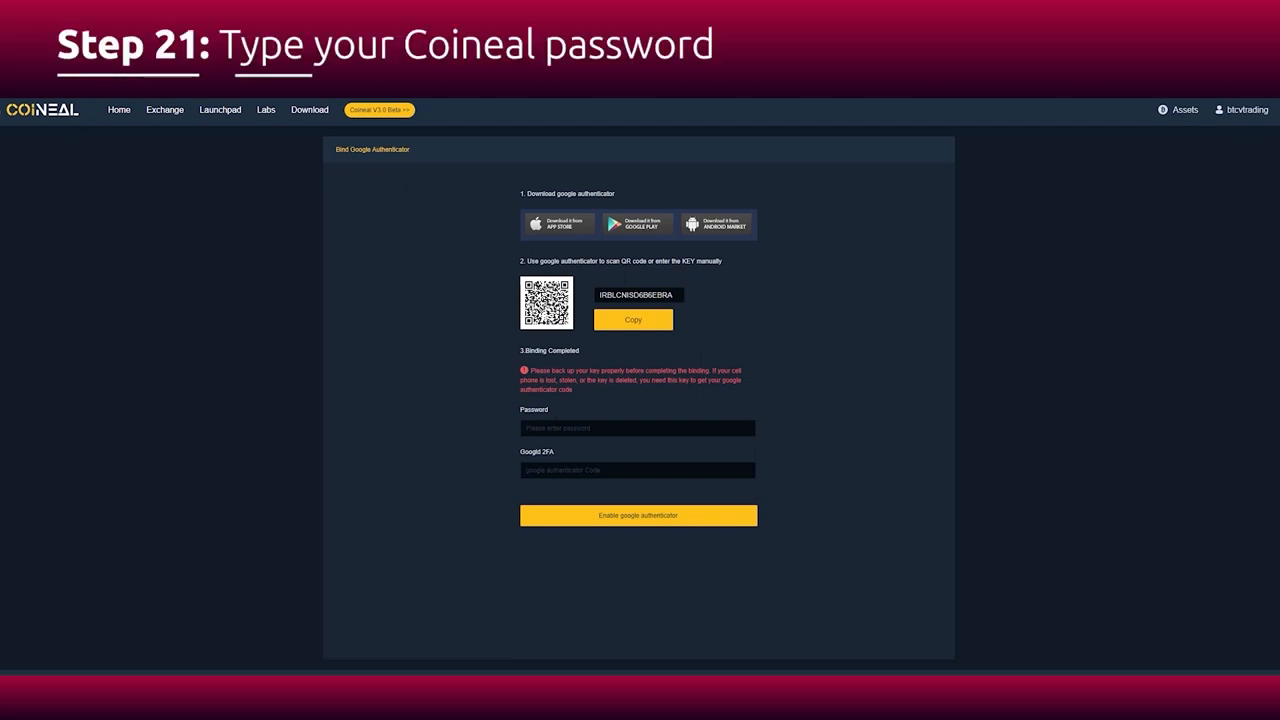
{"action": "left_click", "coordinate": [636, 428]}
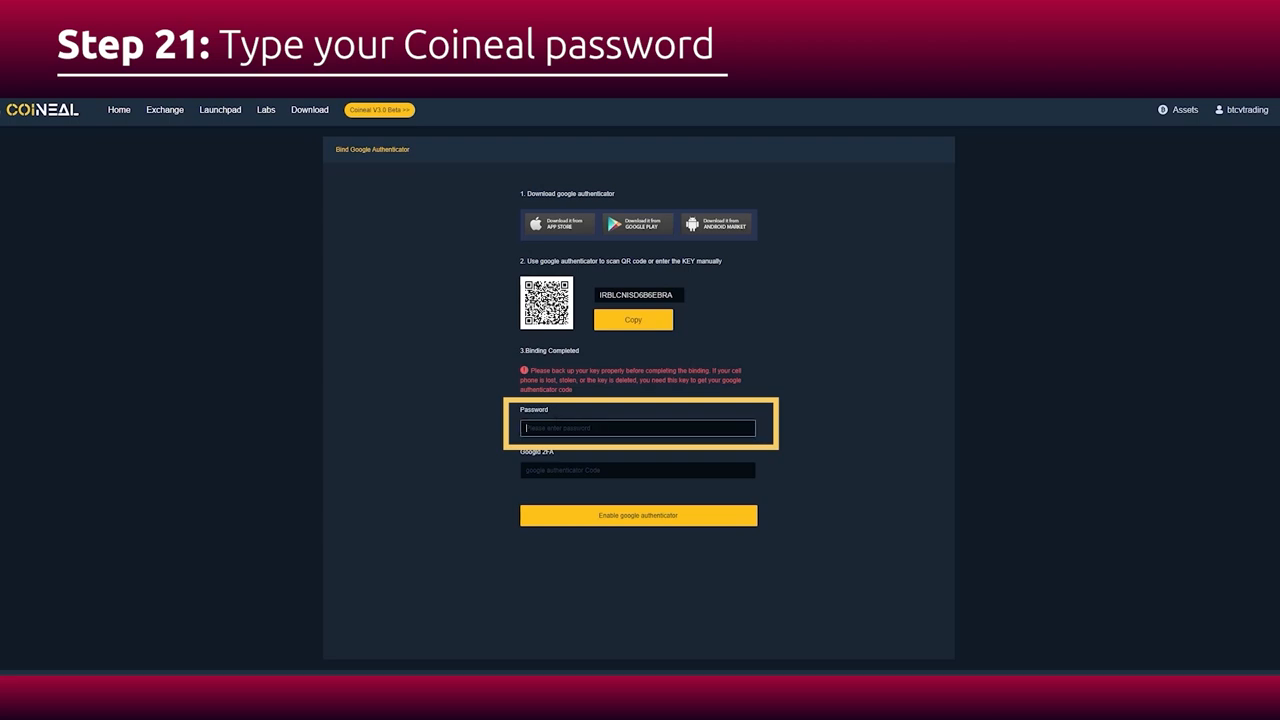
{"action": "left_click", "coordinate": [636, 428]}
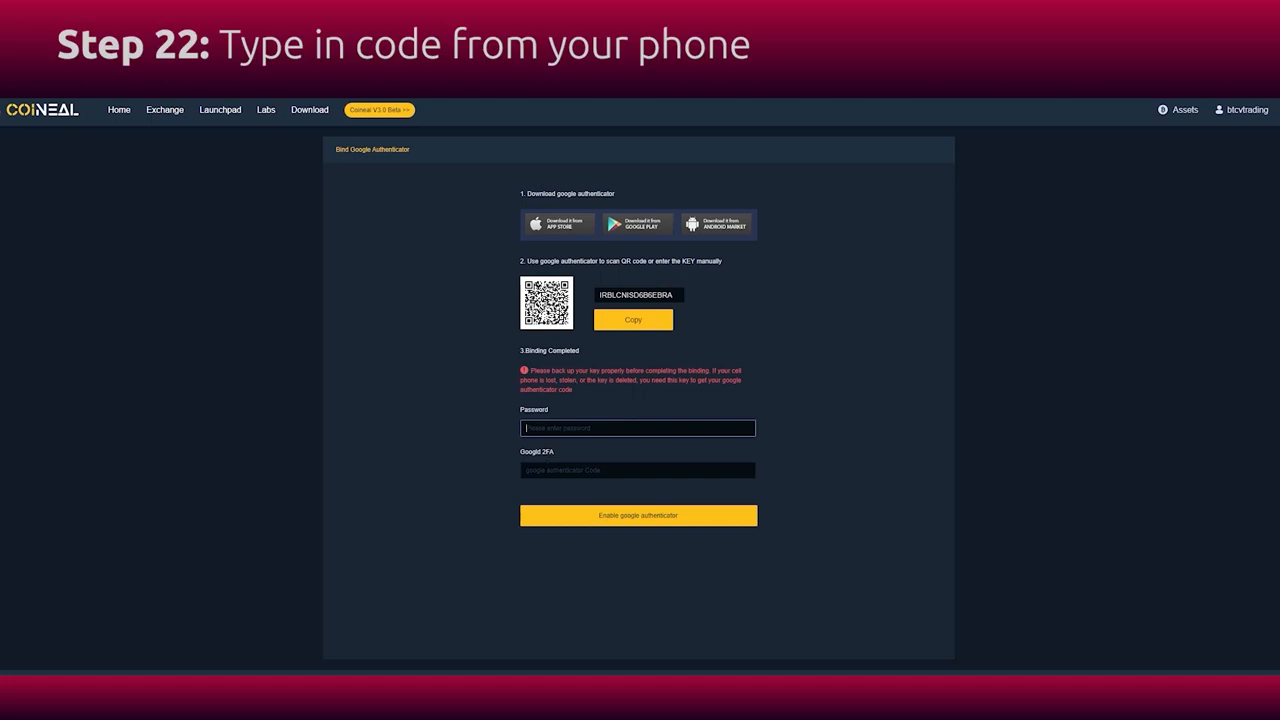
{"action": "left_click", "coordinate": [636, 470]}
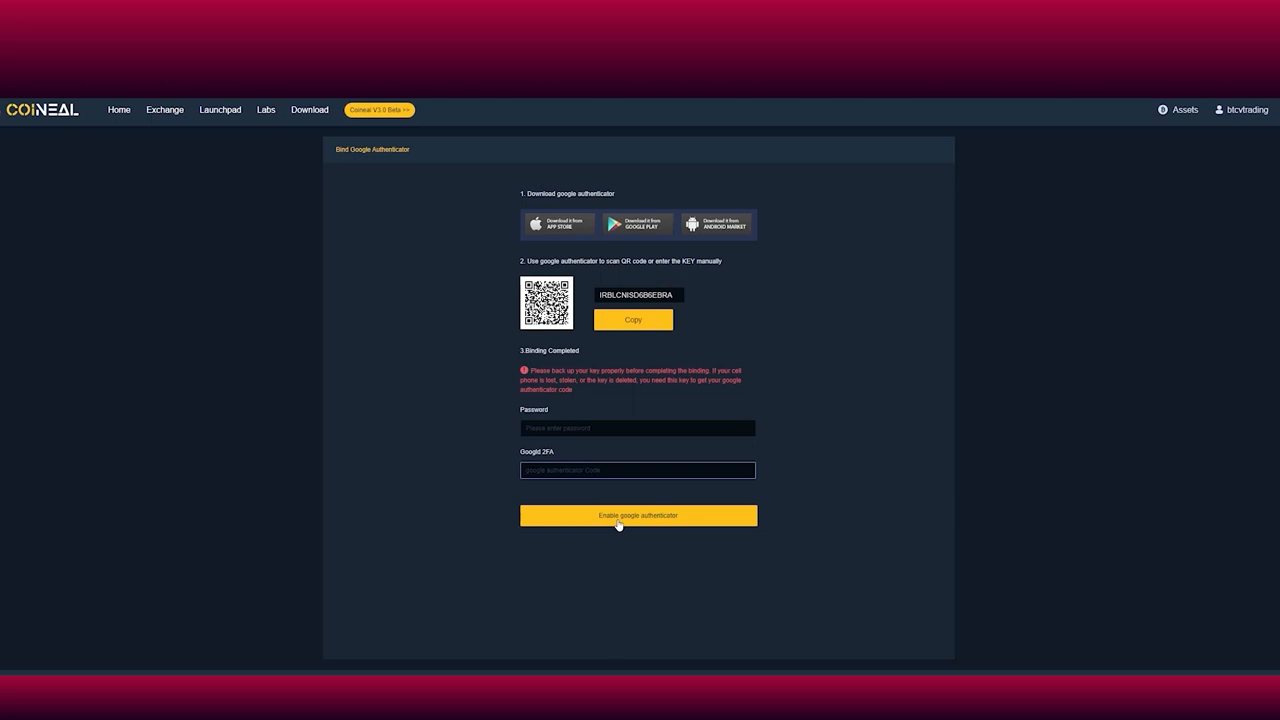
{"action": "left_click", "coordinate": [636, 516]}
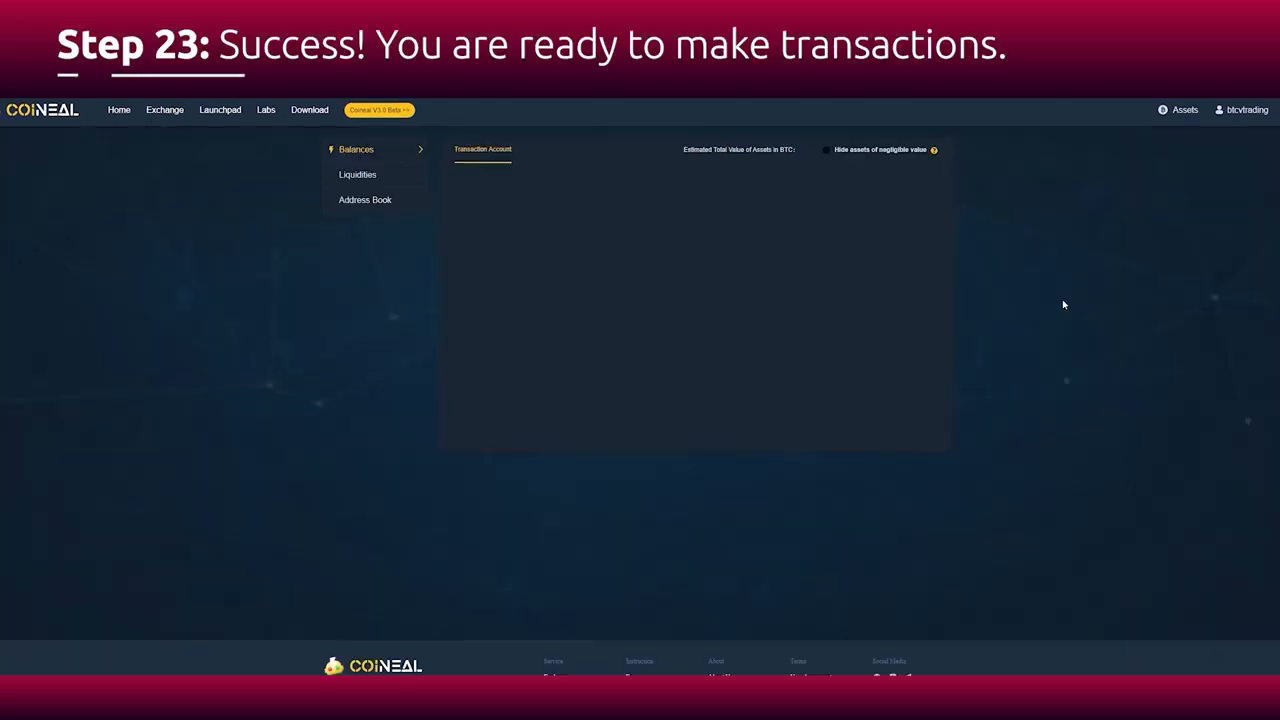